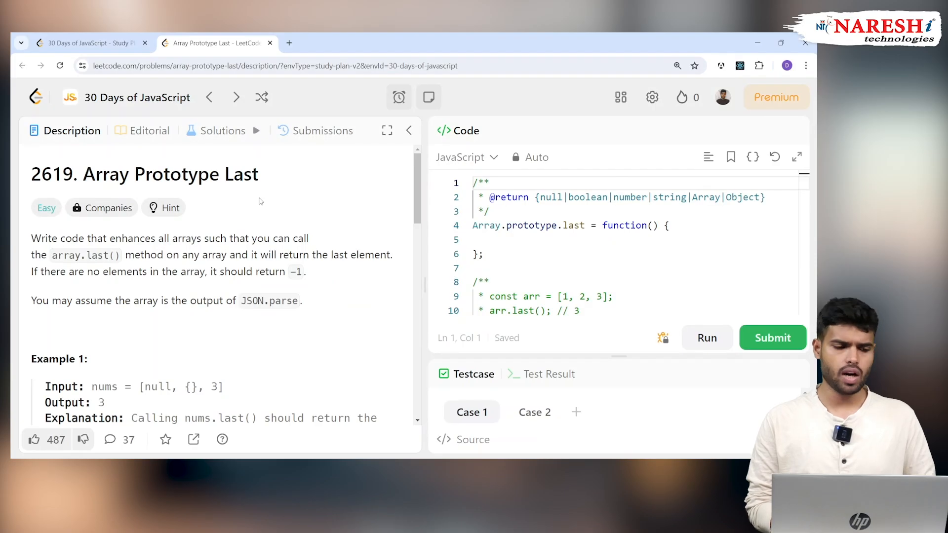
{"action": "mouse_move", "coordinate": [53, 176]}
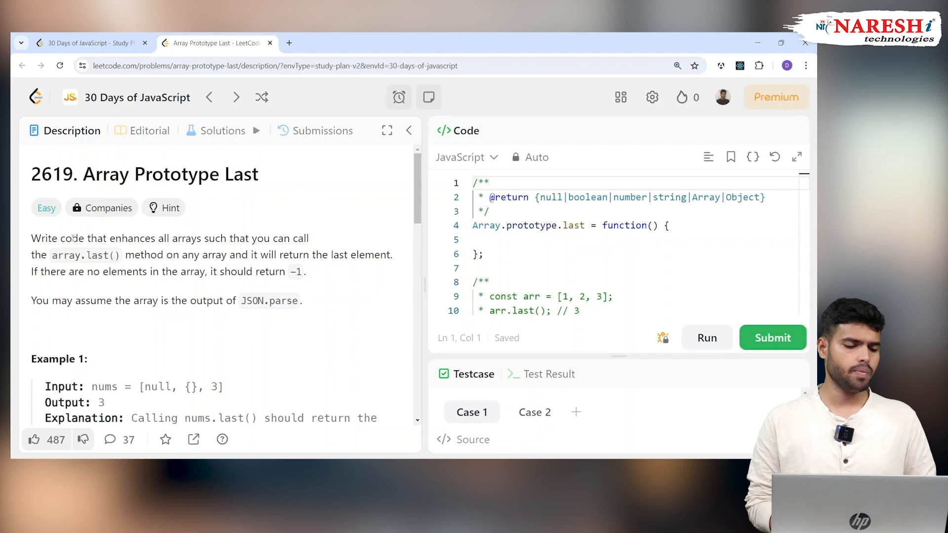
Draft a scratch expression [1,2,3] trying .splice, .pop and xyz(), then delete it all
{"action": "double_click", "coordinate": [71, 238]}
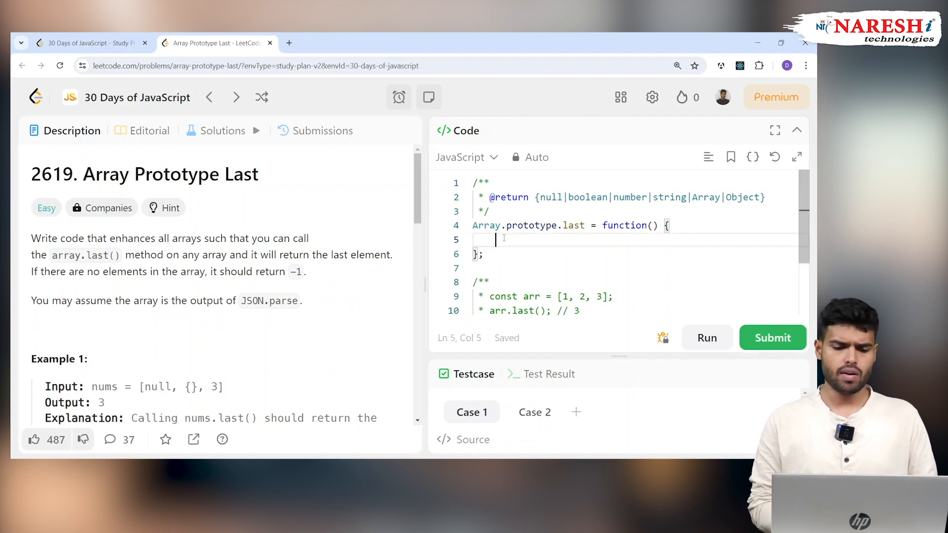
{"action": "type", "text": "[1]"}
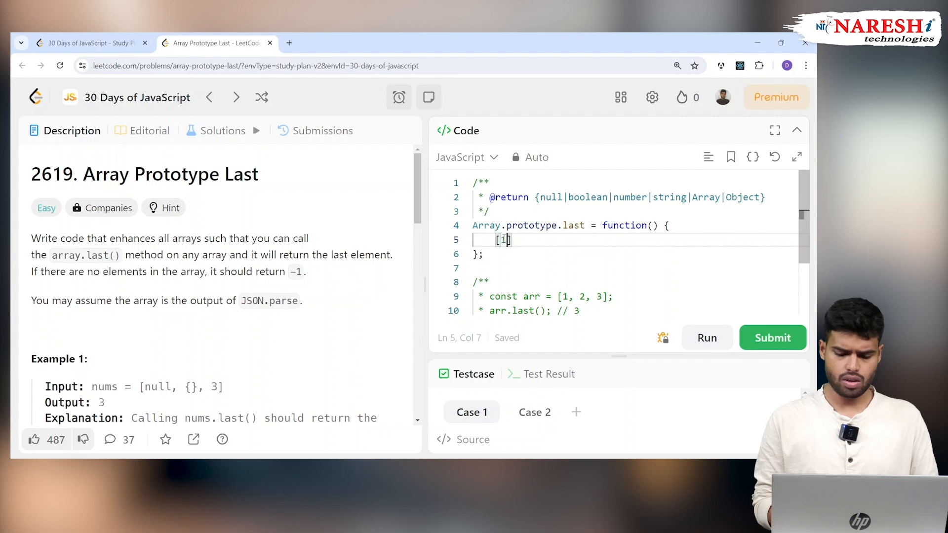
{"action": "type", "text": ",2,3"}
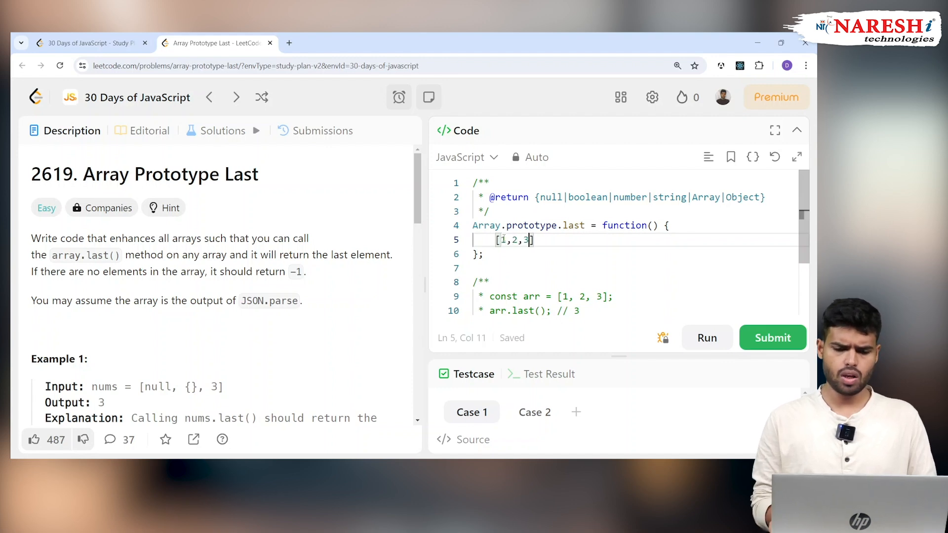
{"action": "type", "text": ".s"}
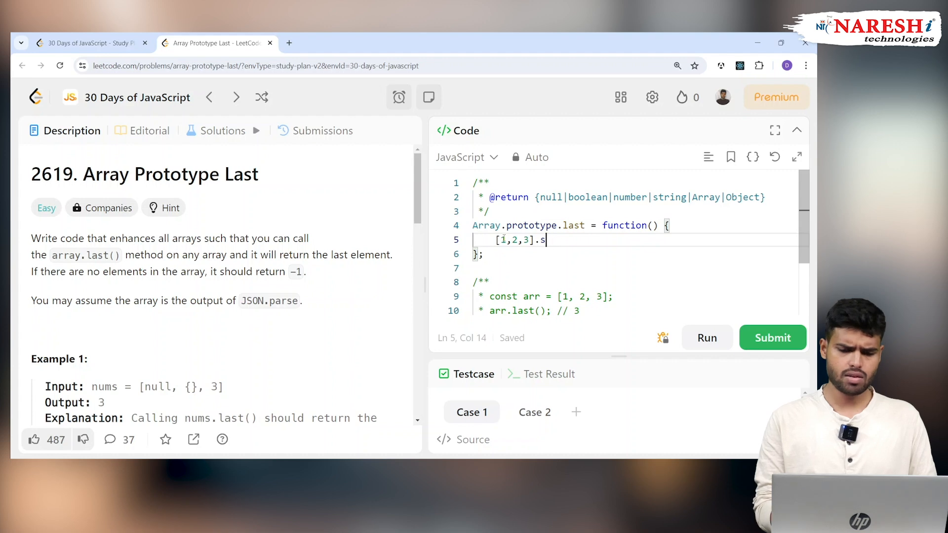
{"action": "type", "text": "plice"}
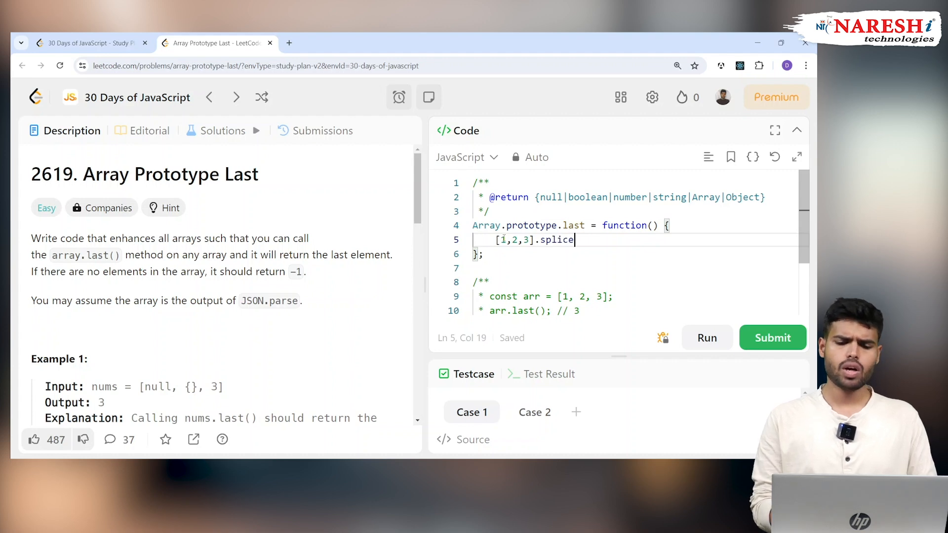
{"action": "key", "text": "Backspace"}
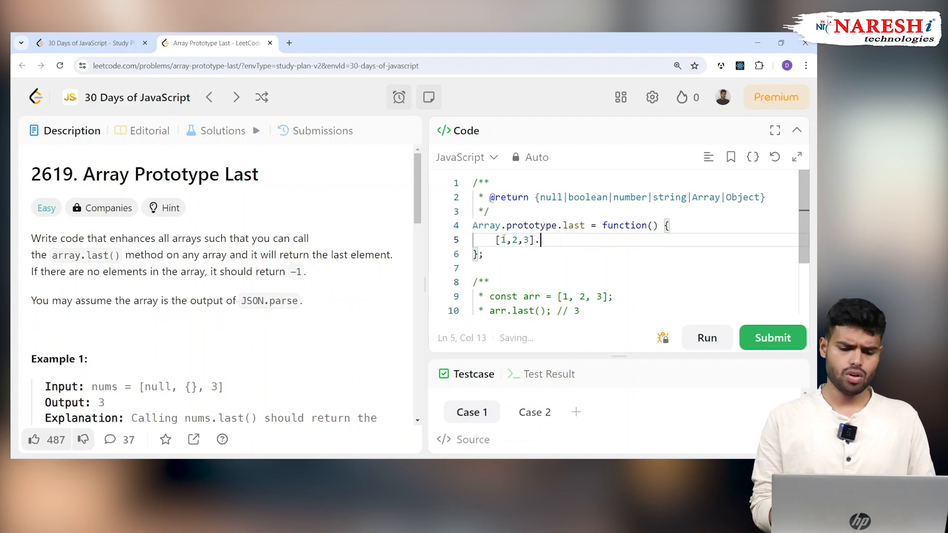
{"action": "type", "text": ".p"}
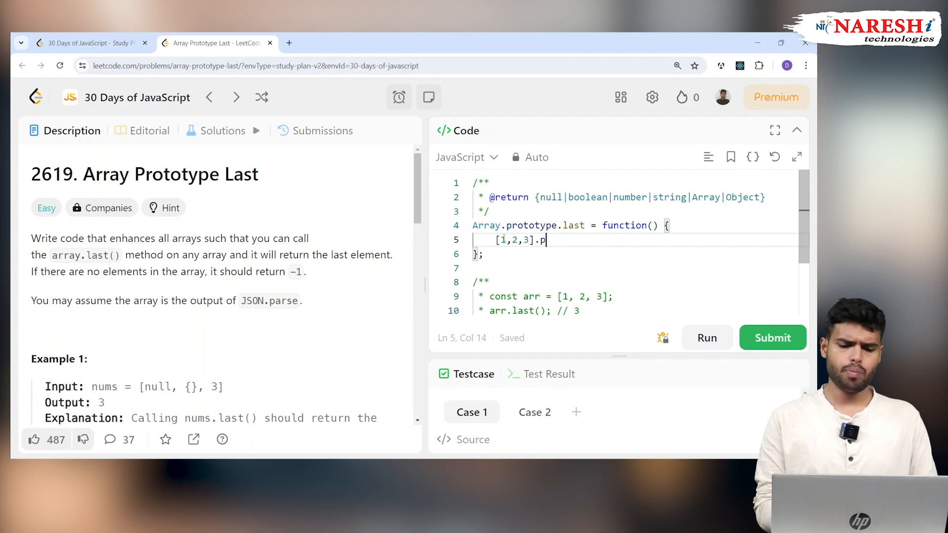
{"action": "type", "text": "op"}
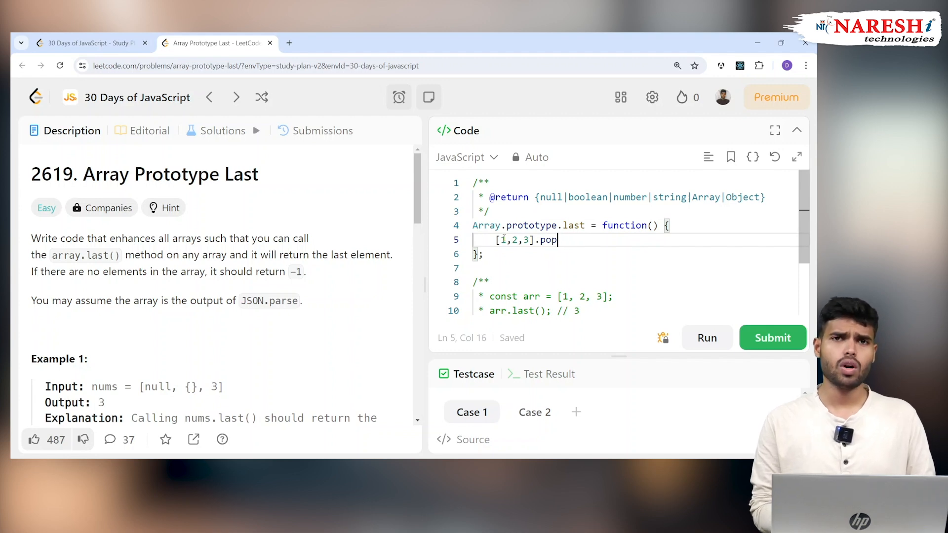
{"action": "key", "text": "BackSpace"}
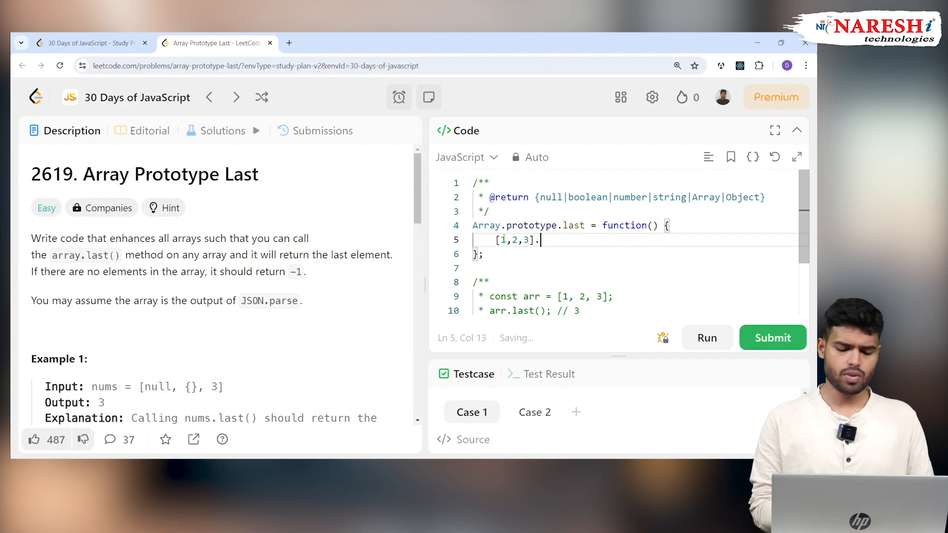
{"action": "type", "text": "xyz"}
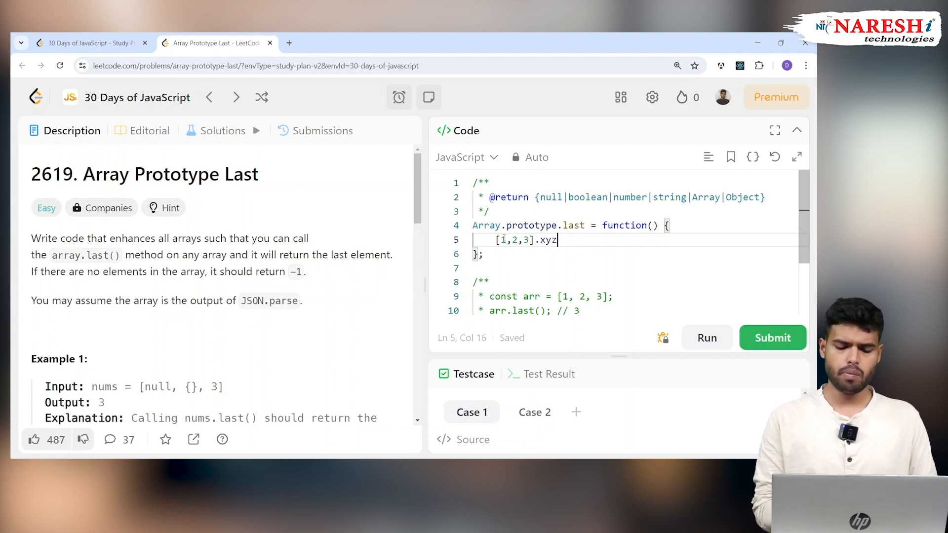
{"action": "type", "text": "()"}
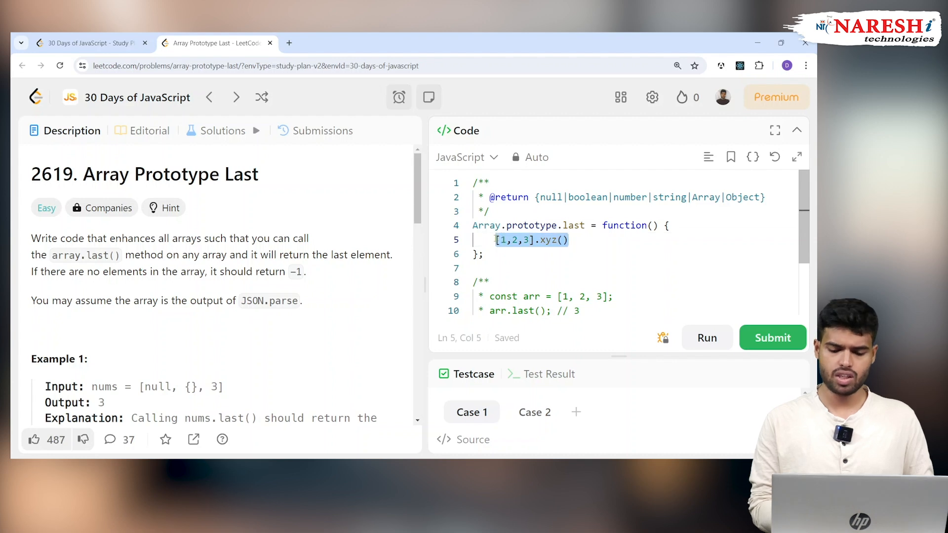
{"action": "key", "text": "Backspace"}
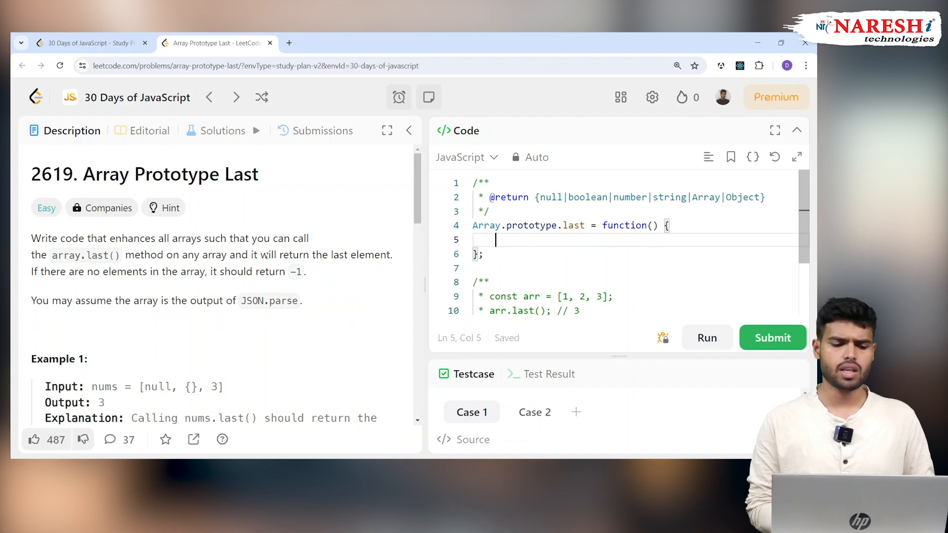
Begin the condition as if(thi...) after discarding an arr attempt inside the parentheses
{"action": "left_click_drag", "start_coordinate": [275, 255], "coordinate": [391, 255]}
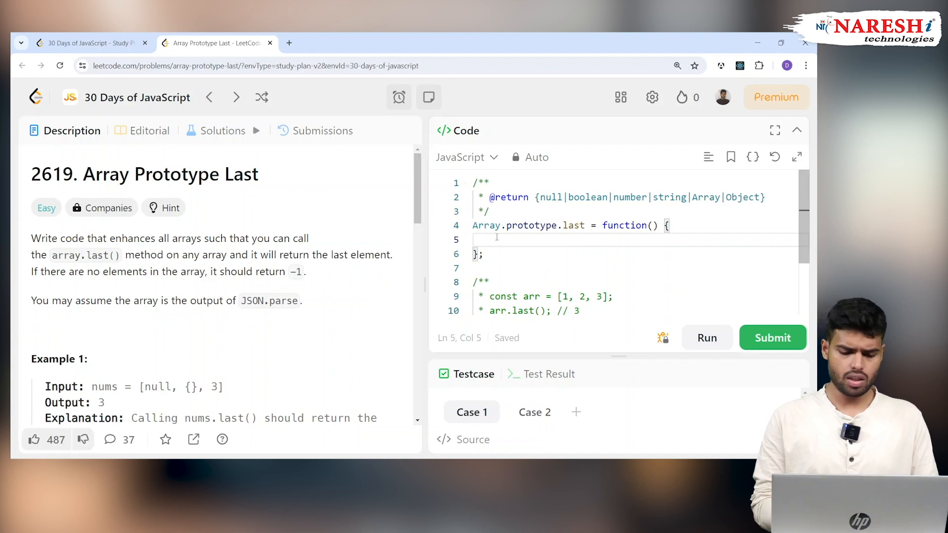
{"action": "type", "text": "if"}
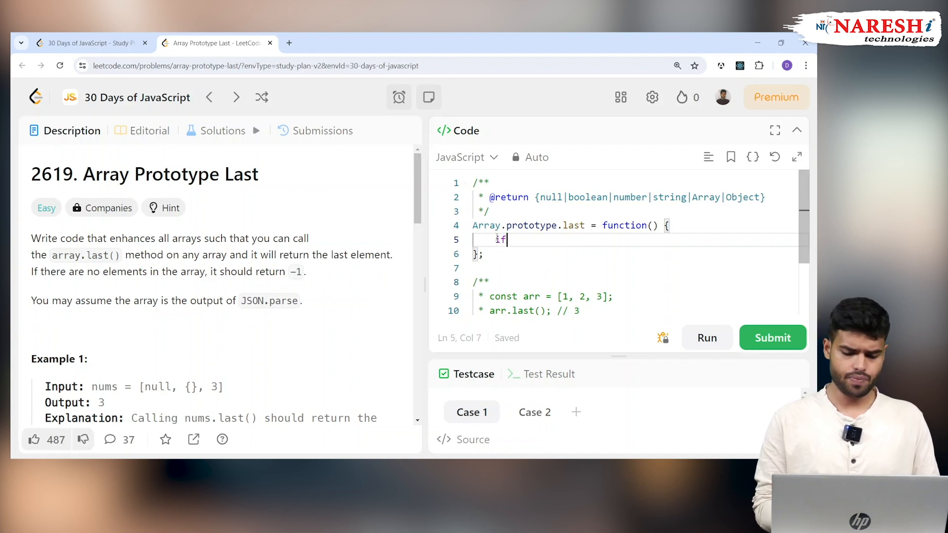
{"action": "type", "text": "()"}
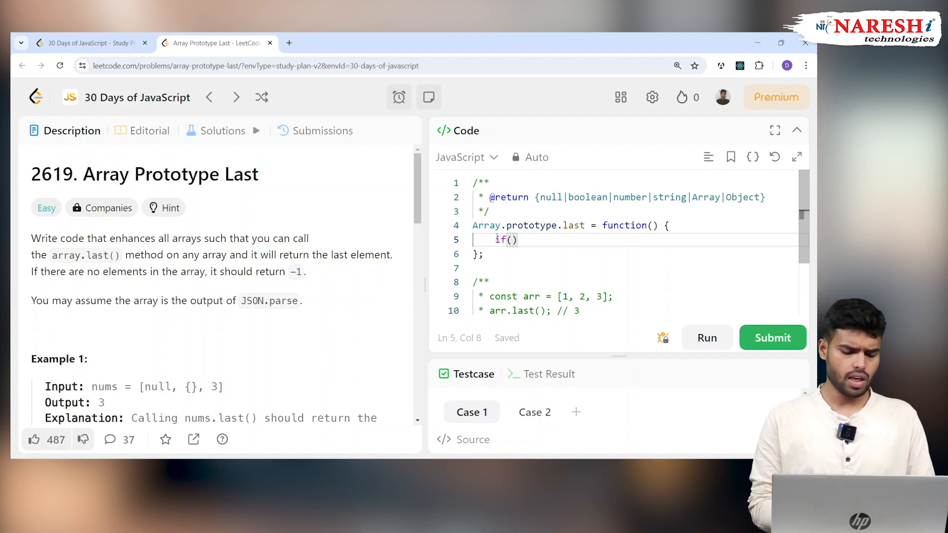
{"action": "type", "text": "arr"}
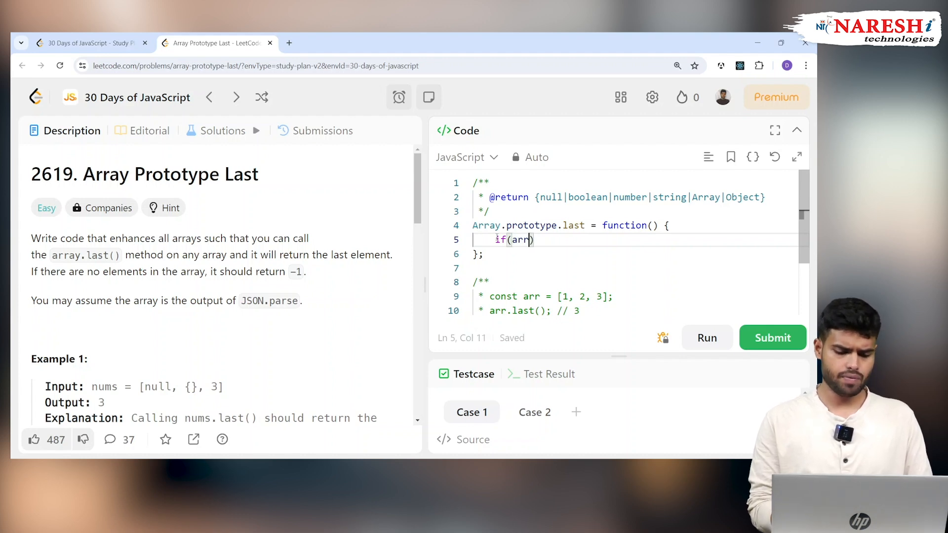
{"action": "key", "text": "Backspace"}
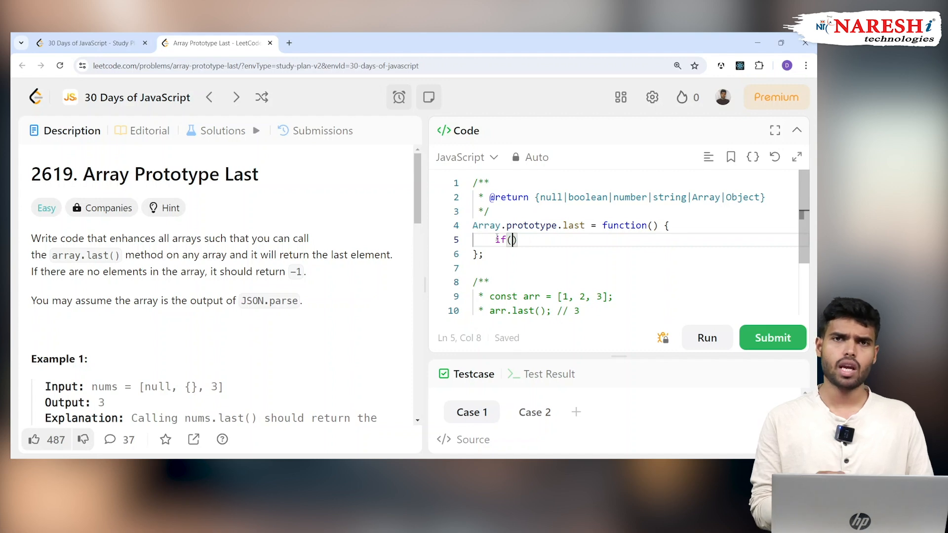
{"action": "type", "text": "this."}
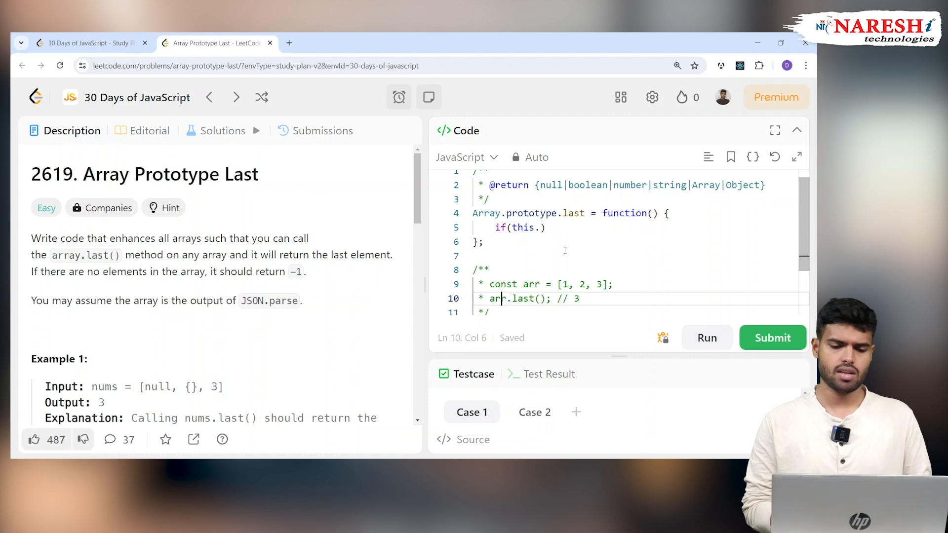
Complete if(this.length === 0) with return -1; and start the else branch
{"action": "type", "text": "length ="}
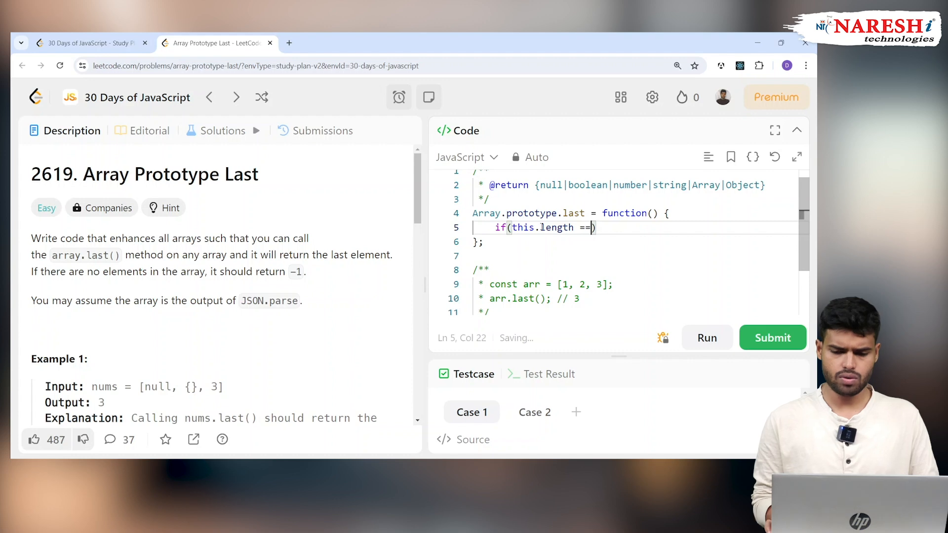
{"action": "type", "text": "= 0"}
{"action": "type", "text": "retu"}
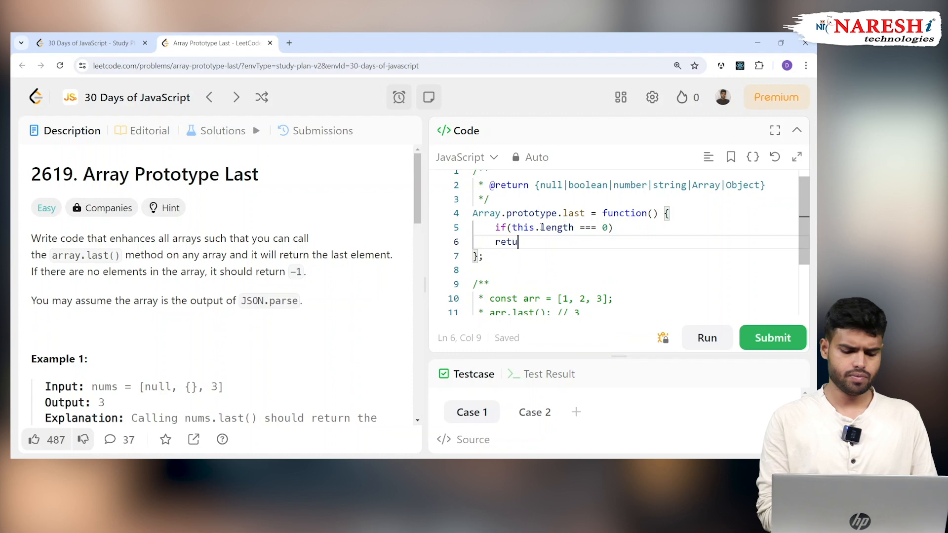
{"action": "type", "text": "rn -1;"}
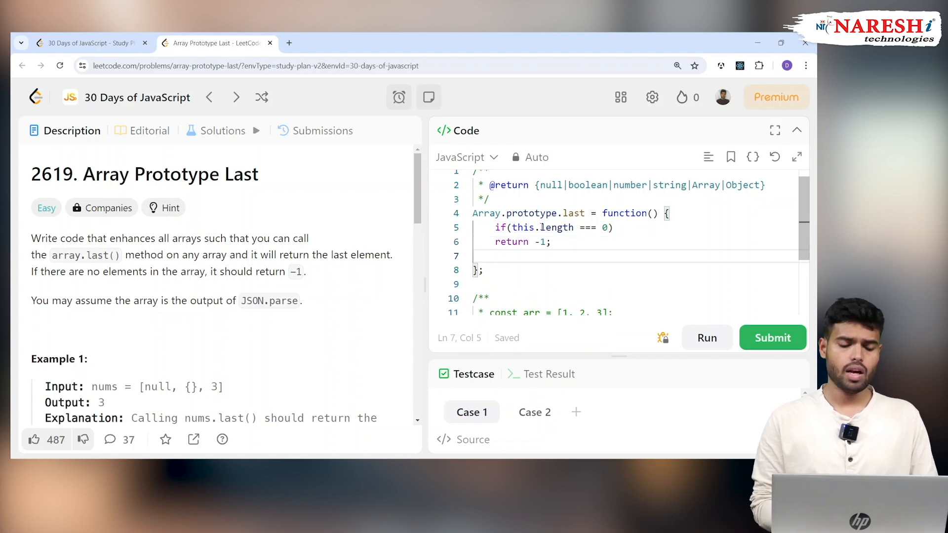
{"action": "type", "text": "else"}
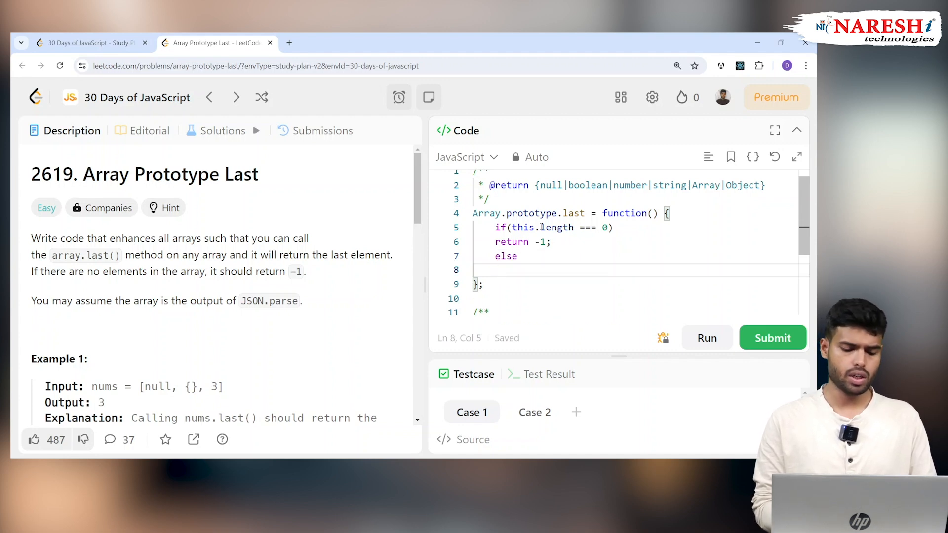
Write return this[this.length-1] in the else branch, fixing a stray dot after this
{"action": "type", "text": "return"}
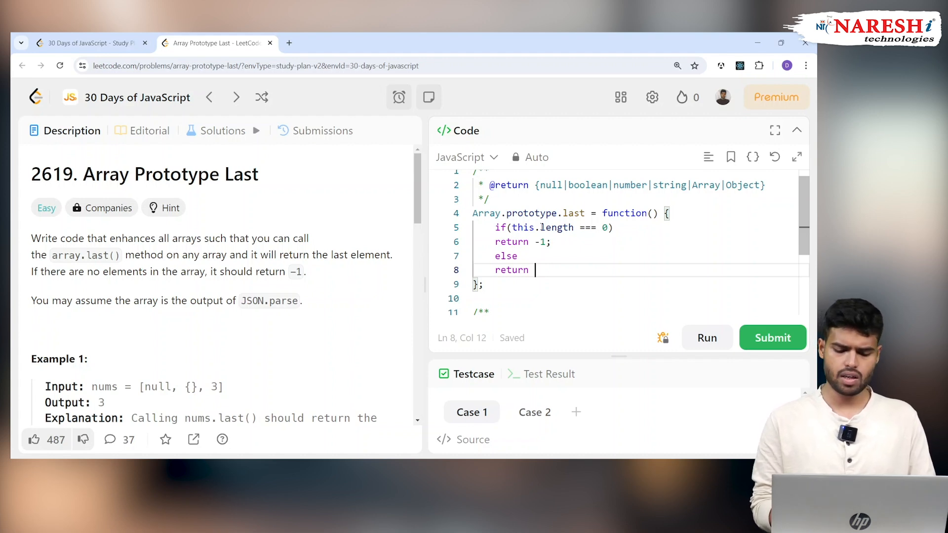
{"action": "type", "text": "thi"}
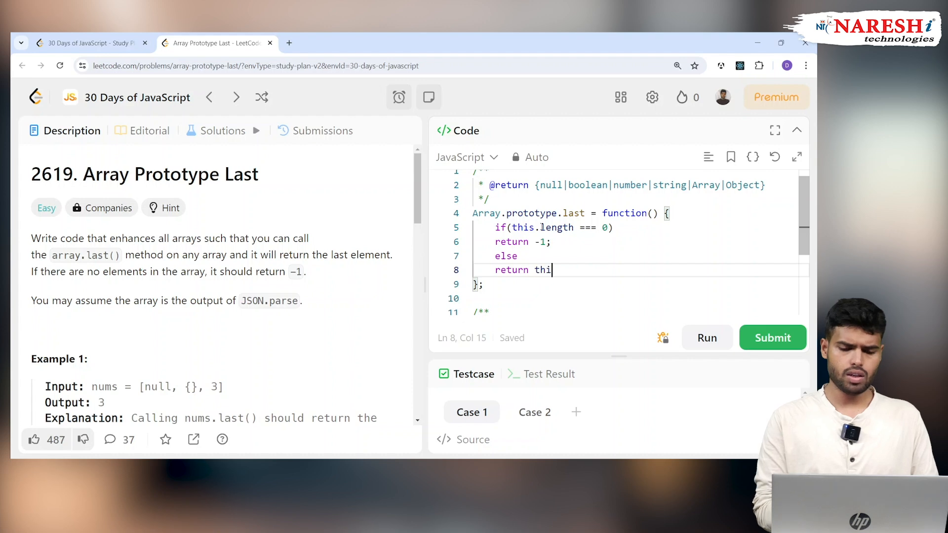
{"action": "type", "text": "s."}
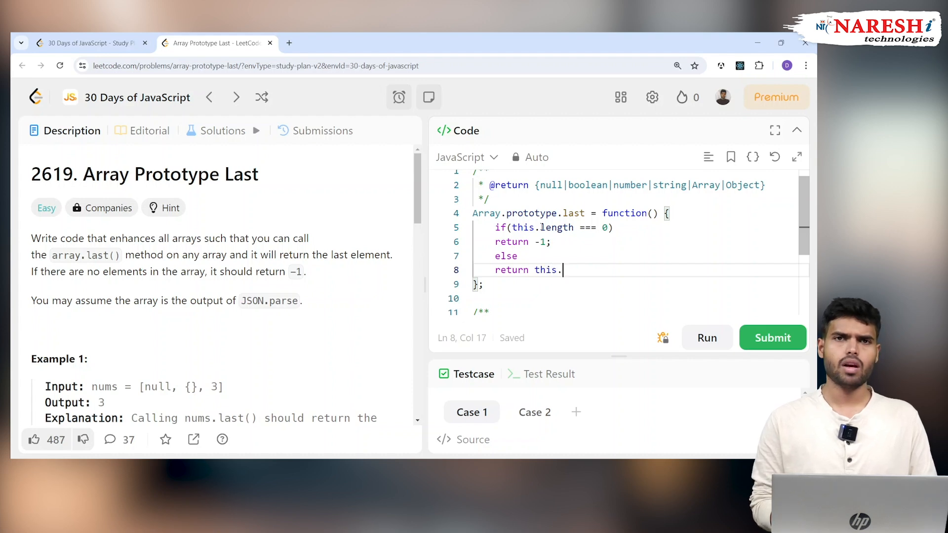
{"action": "key", "text": "Backspace"}
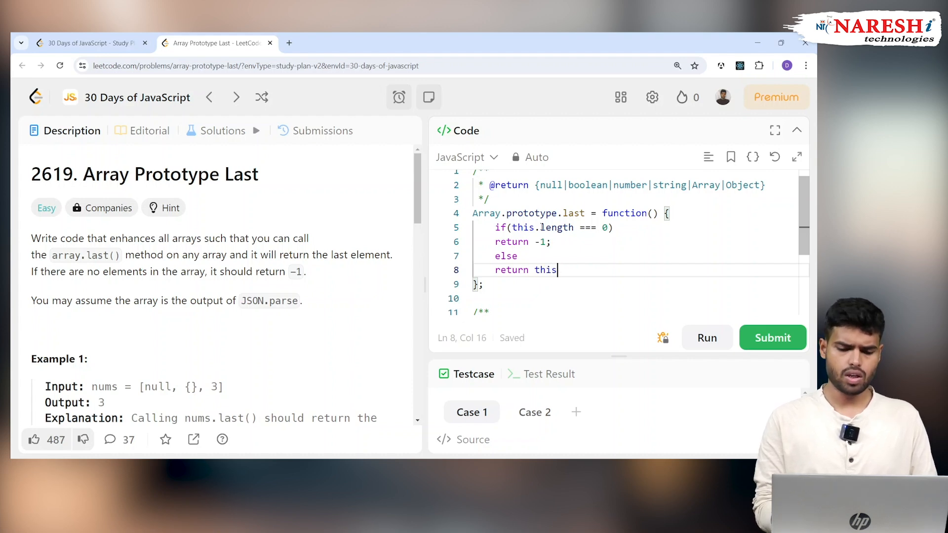
{"action": "type", "text": "[t"}
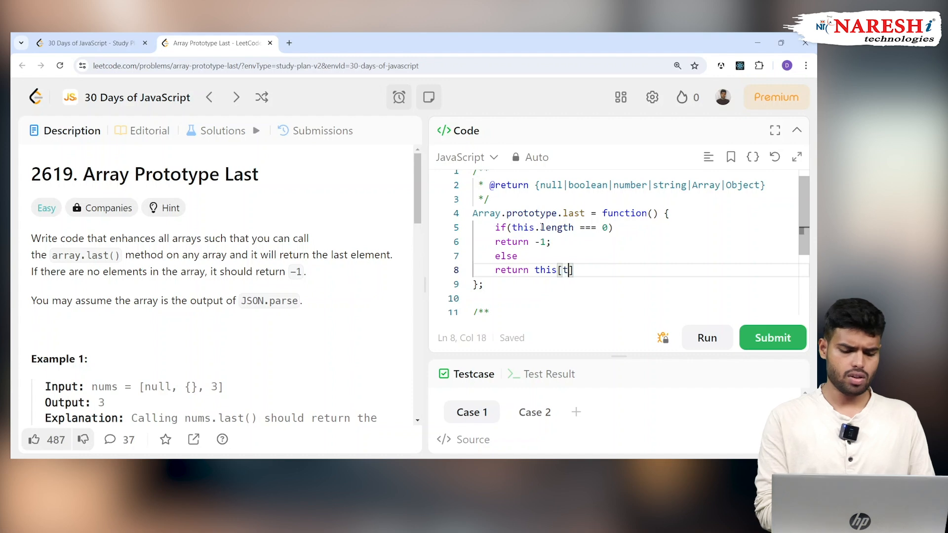
{"action": "type", "text": "his.len"}
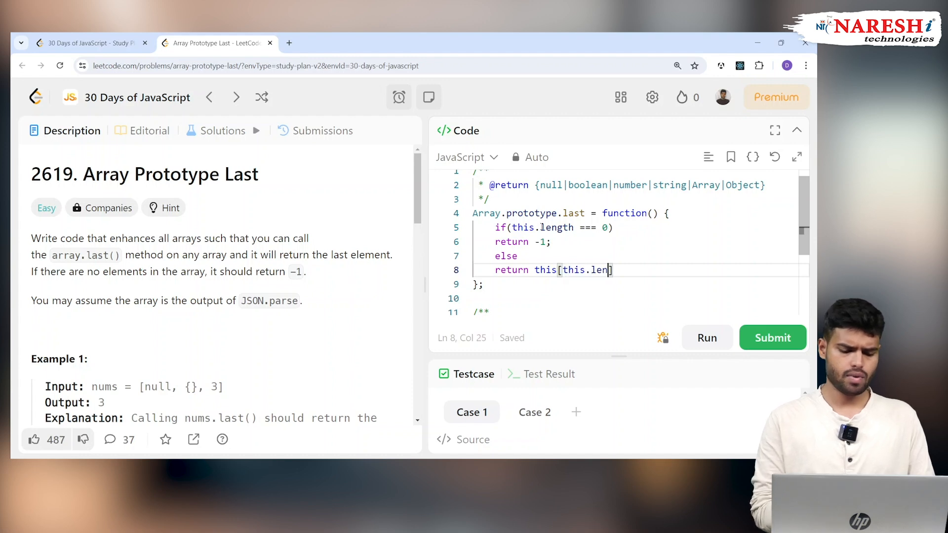
{"action": "type", "text": "gth-1"}
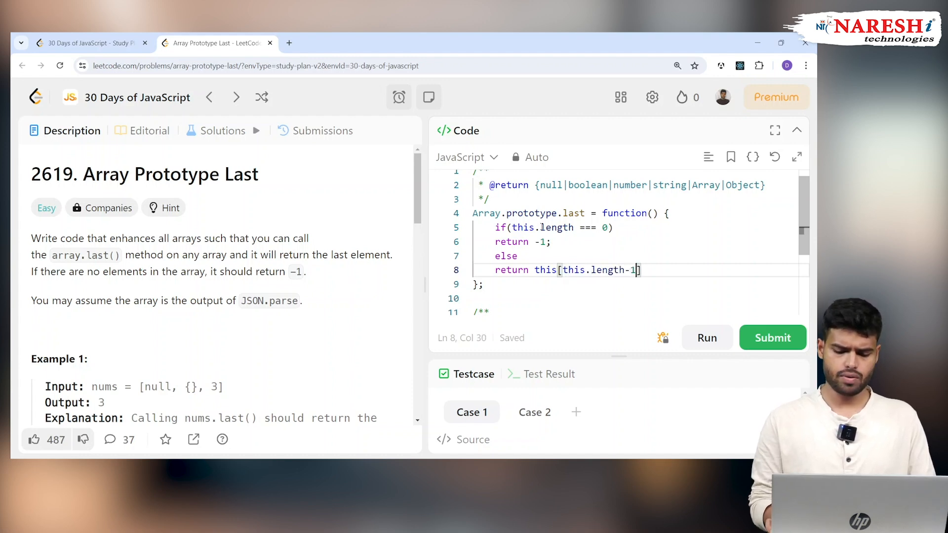